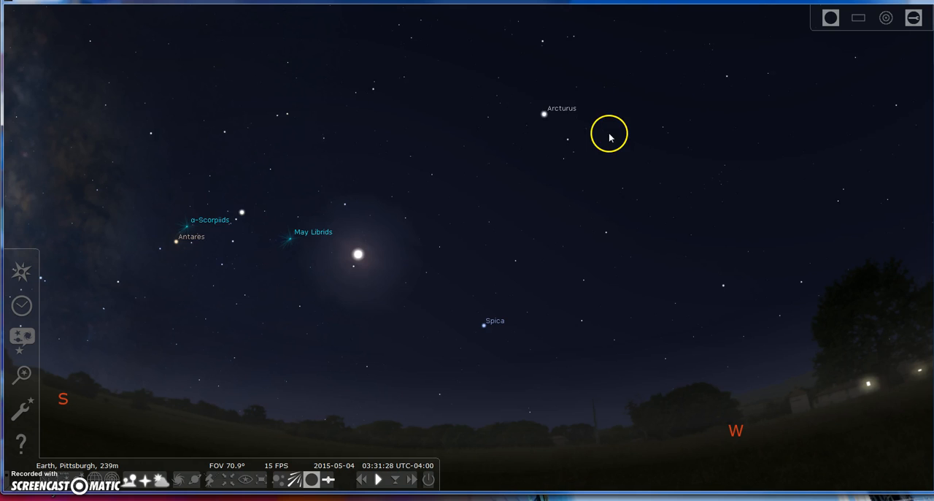
{"action": "mouse_move", "coordinate": [58, 436]}
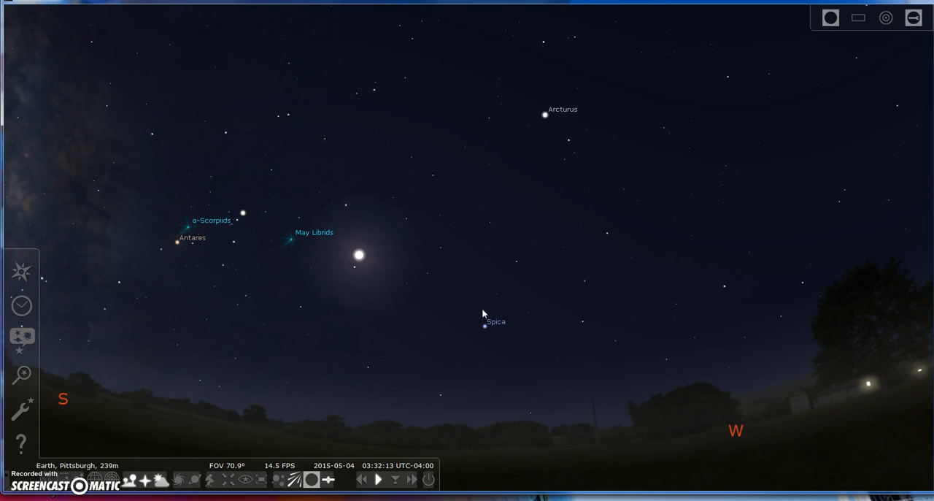
{"action": "mouse_move", "coordinate": [493, 474]}
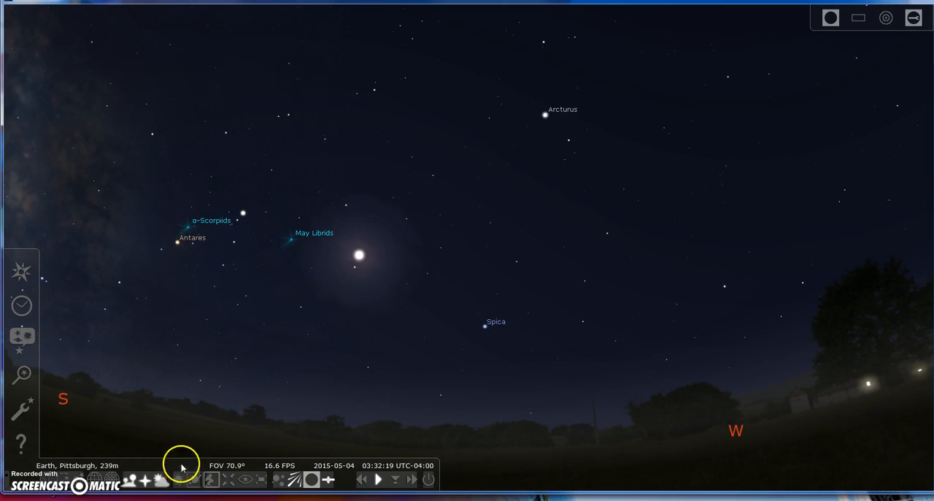
{"action": "mouse_move", "coordinate": [100, 427]}
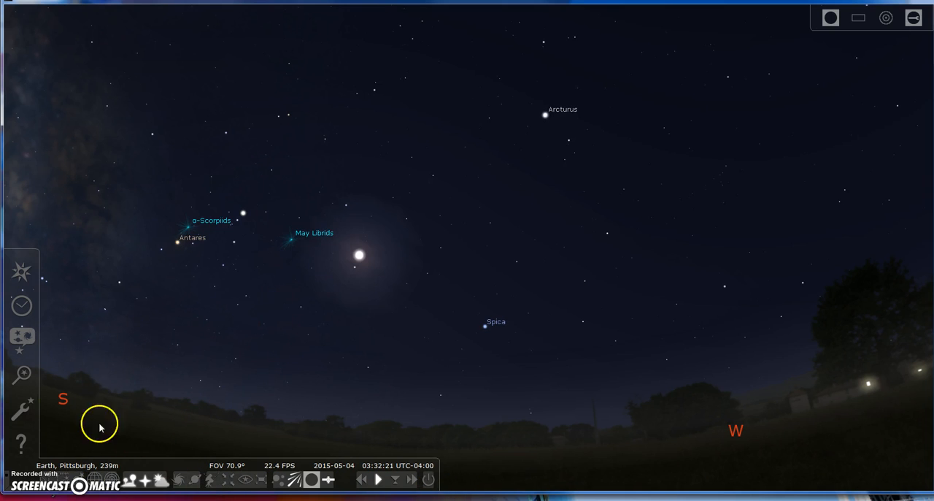
{"action": "mouse_move", "coordinate": [739, 415]}
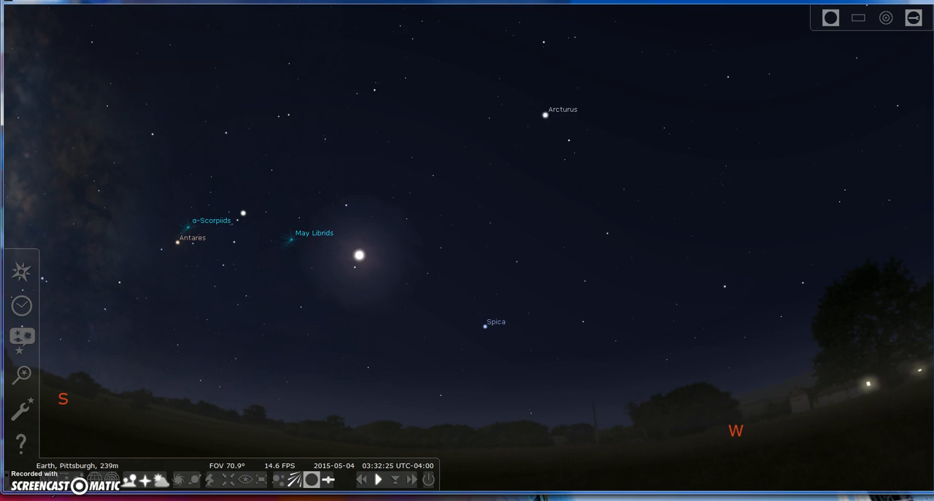
{"action": "mouse_move", "coordinate": [63, 480]}
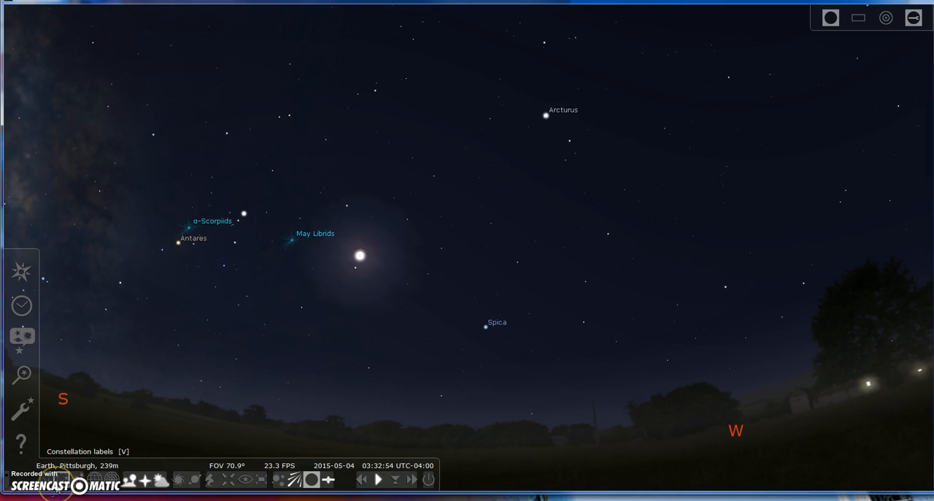
- Turn on constellation labels so Virgo is named, and turn off exoplanet markers
{"action": "left_click", "coordinate": [352, 340]}
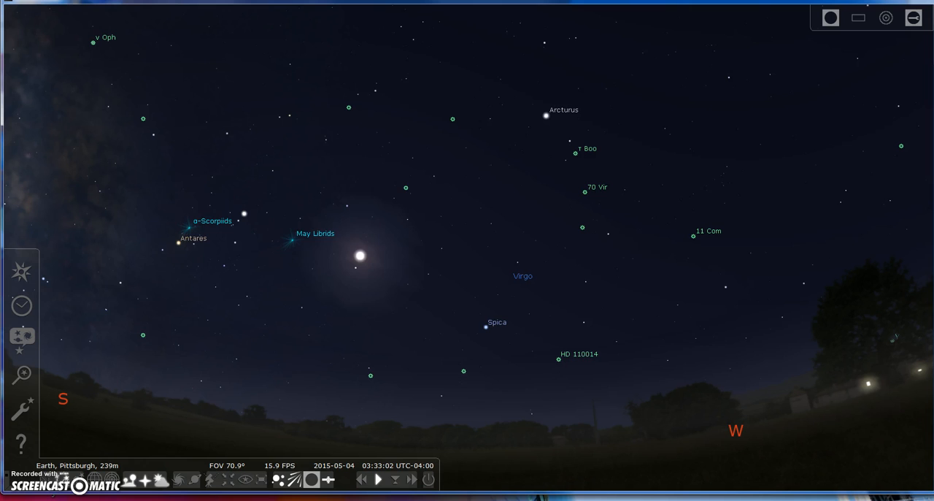
{"action": "mouse_move", "coordinate": [278, 479]}
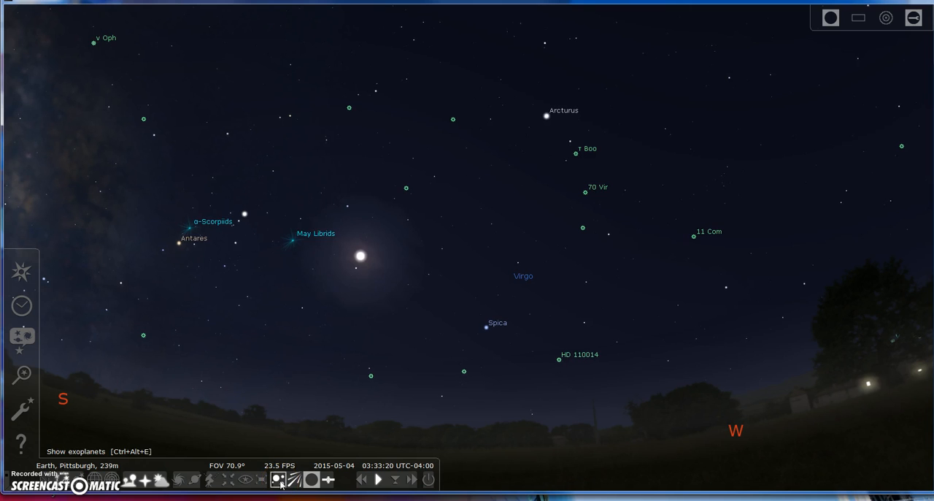
{"action": "left_click", "coordinate": [278, 479]}
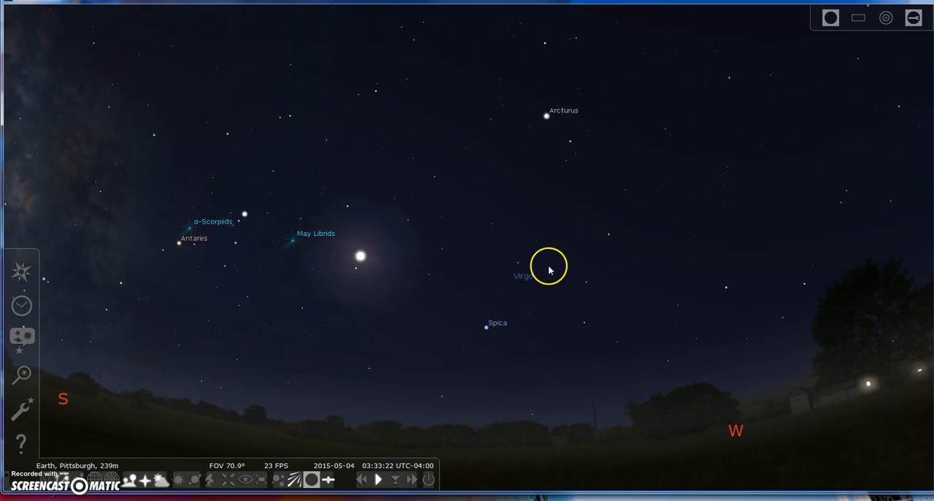
{"action": "mouse_move", "coordinate": [601, 313]}
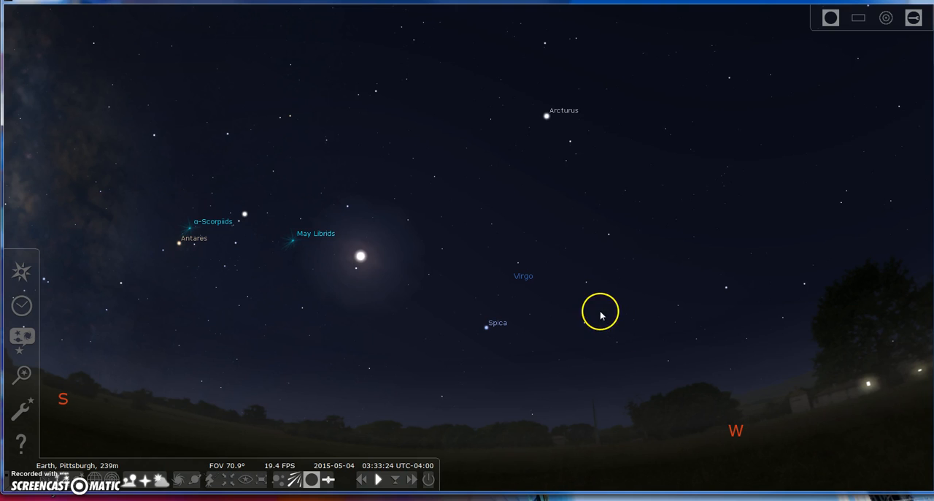
{"action": "mouse_move", "coordinate": [559, 260]}
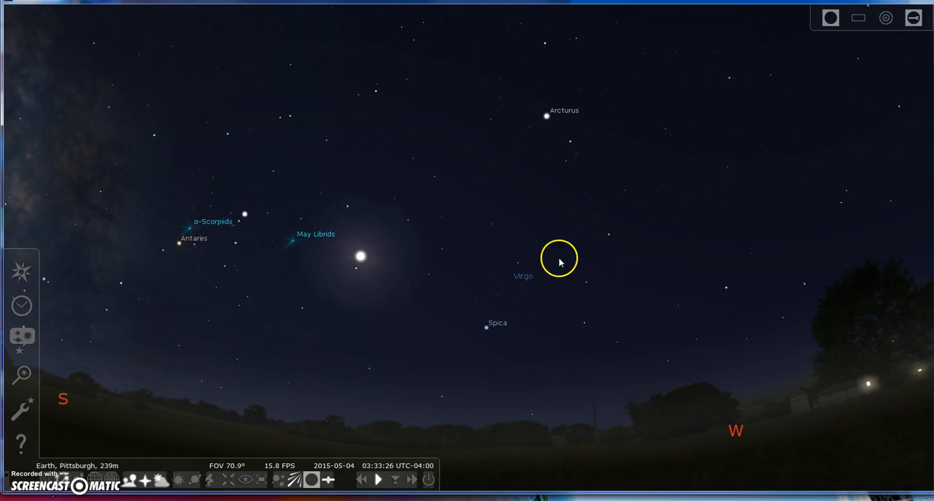
{"action": "left_click", "coordinate": [486, 327]}
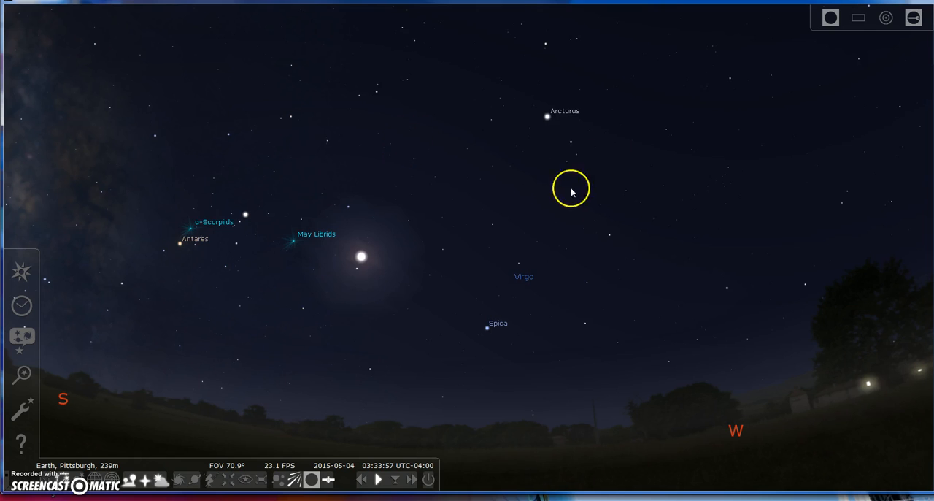
{"action": "mouse_move", "coordinate": [498, 328]}
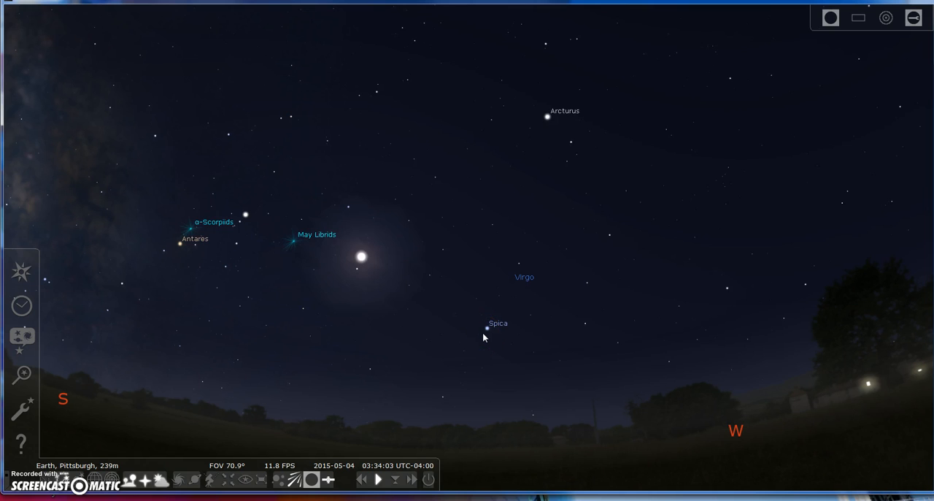
- Turn on constellation lines to connect Virgo's stars around Spica
{"action": "left_click", "coordinate": [486, 327]}
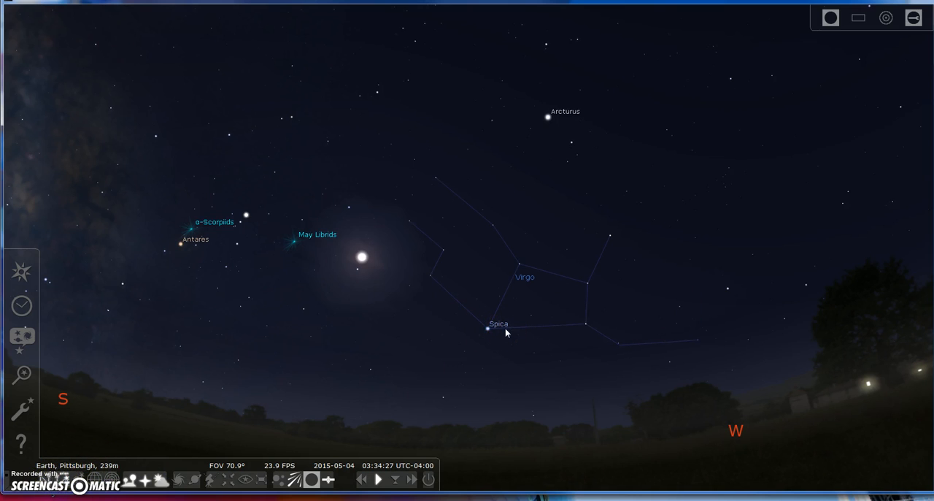
{"action": "mouse_move", "coordinate": [661, 210]}
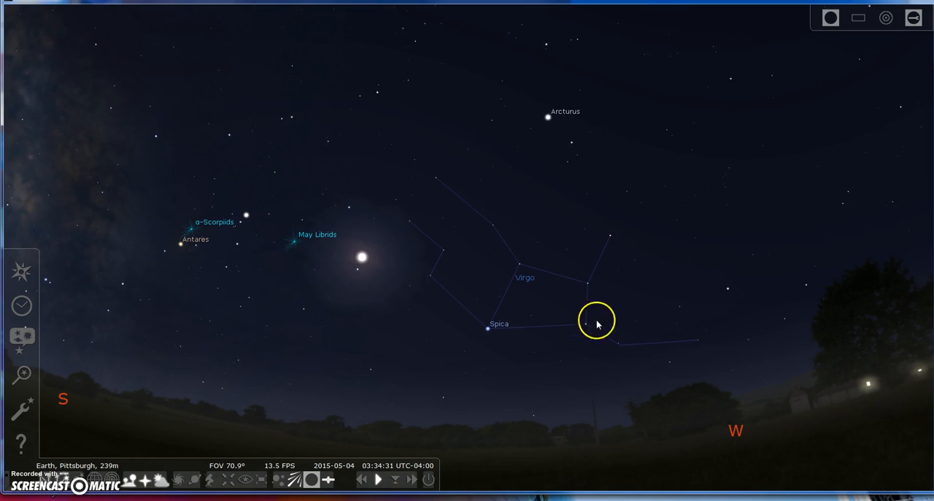
{"action": "mouse_move", "coordinate": [657, 357]}
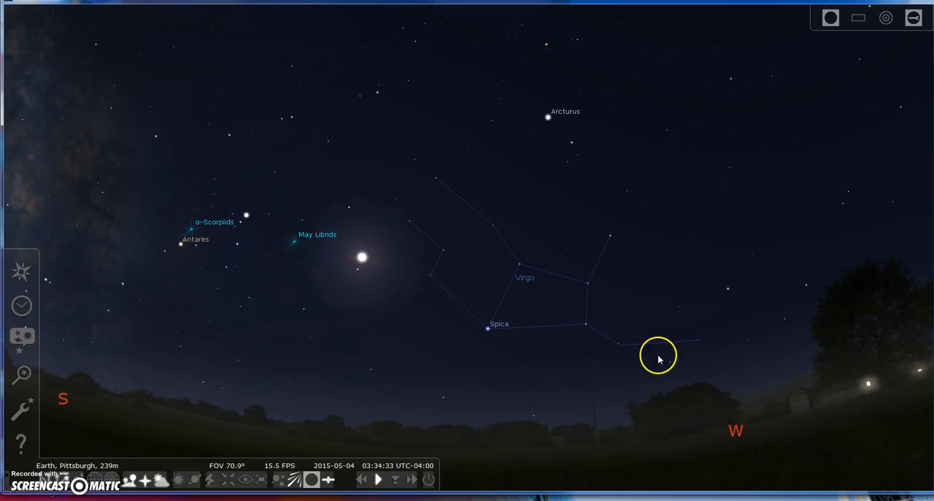
{"action": "mouse_move", "coordinate": [584, 206]}
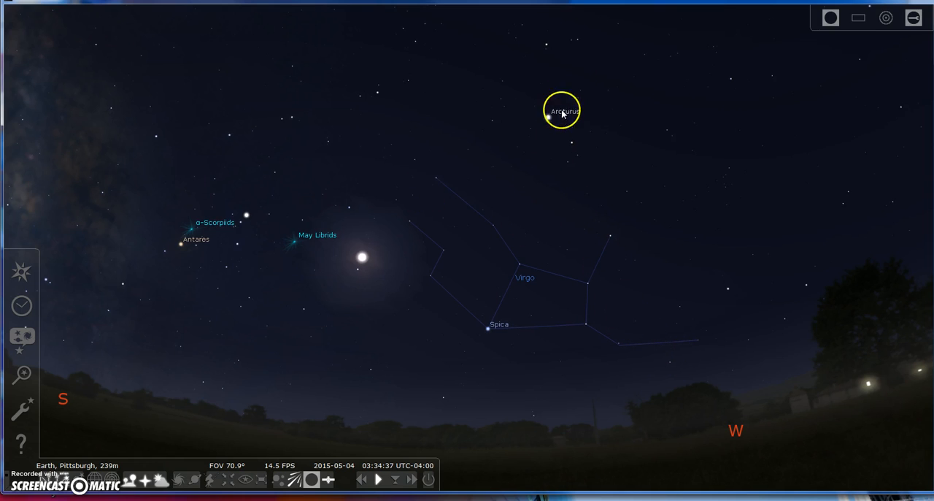
{"action": "mouse_move", "coordinate": [600, 380]}
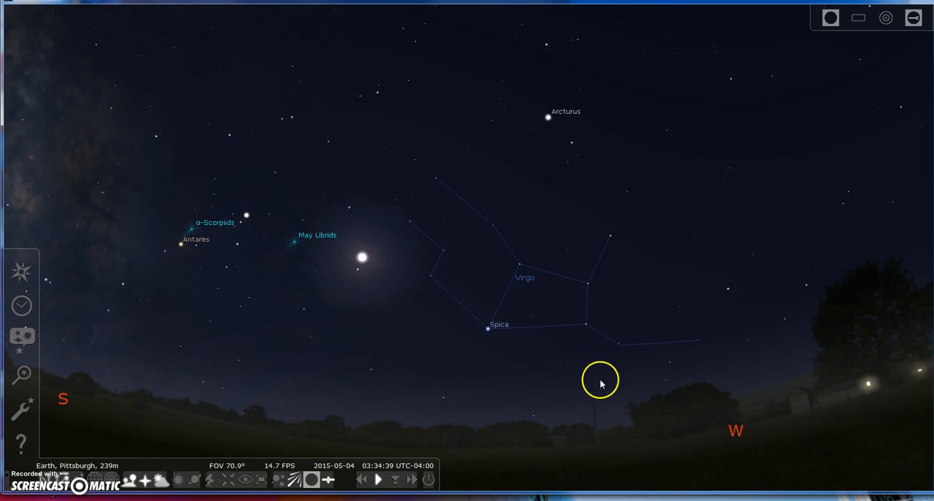
{"action": "mouse_move", "coordinate": [95, 465]}
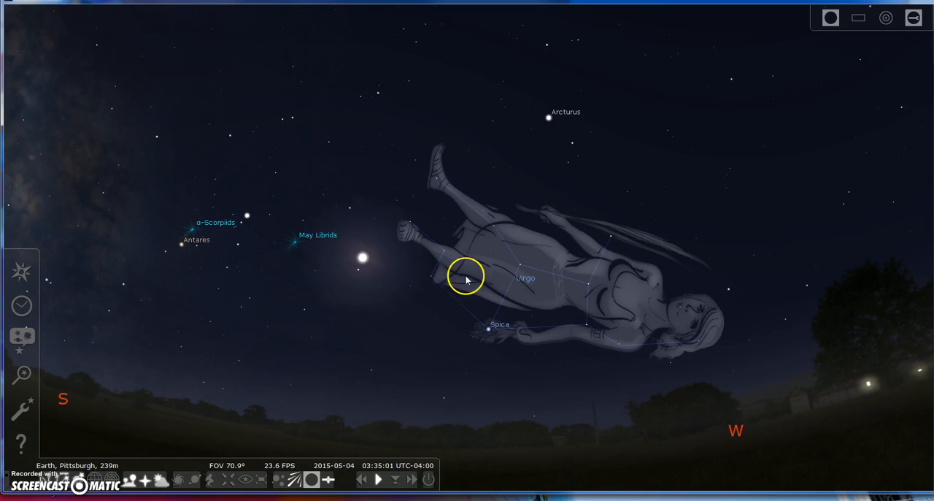
{"action": "mouse_move", "coordinate": [727, 342]}
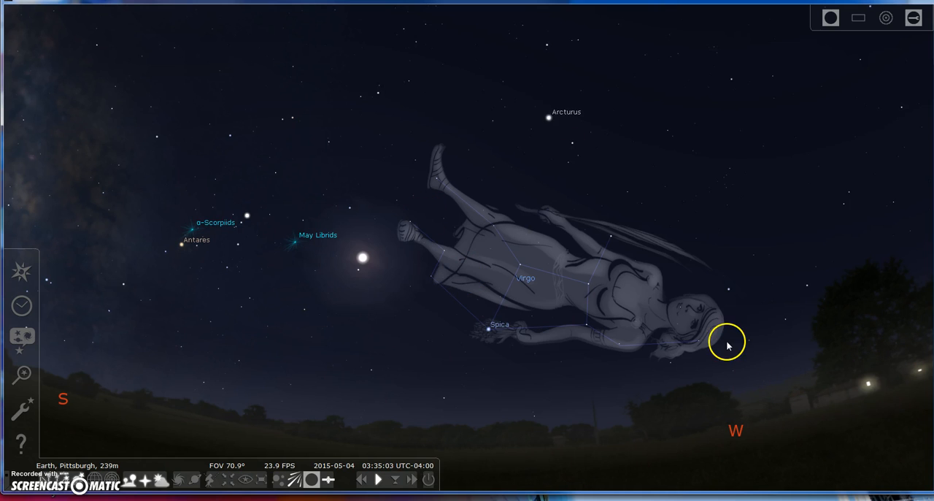
{"action": "mouse_move", "coordinate": [853, 472]}
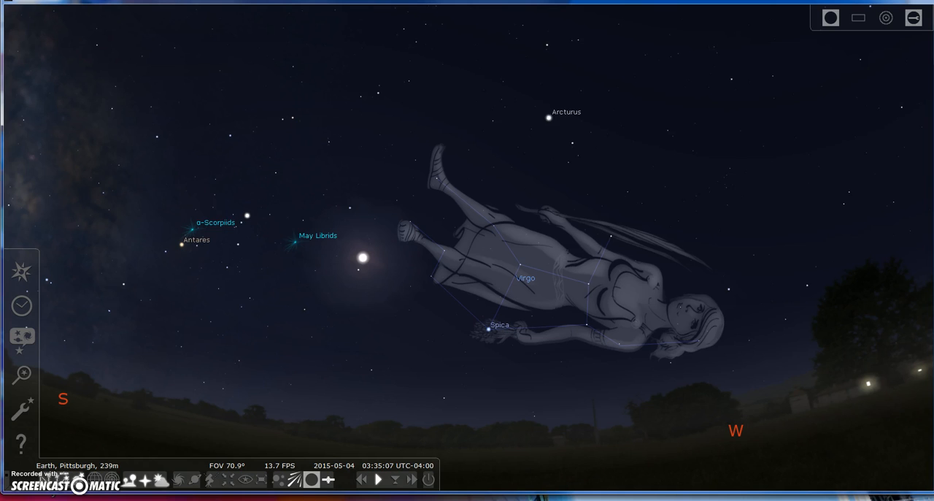
- Turn on constellation art to overlay Virgo's illustrated figure
{"action": "left_click", "coordinate": [470, 325]}
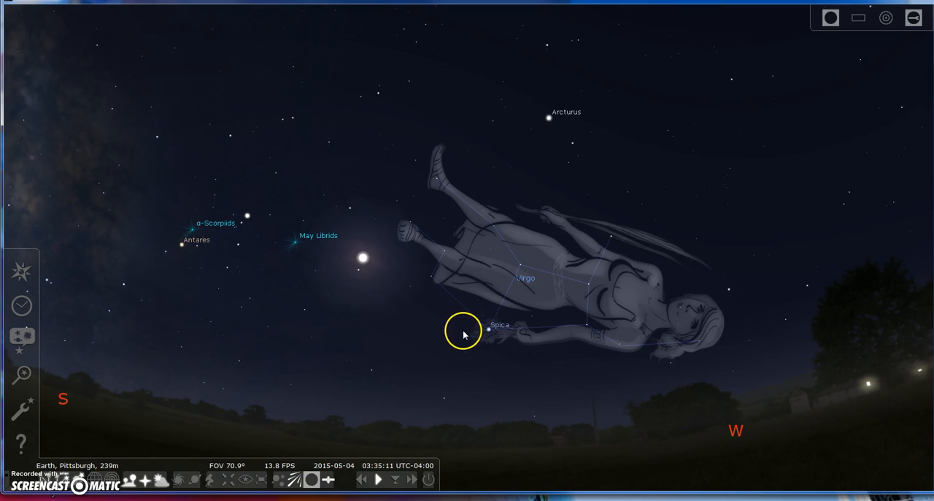
{"action": "mouse_move", "coordinate": [62, 424]}
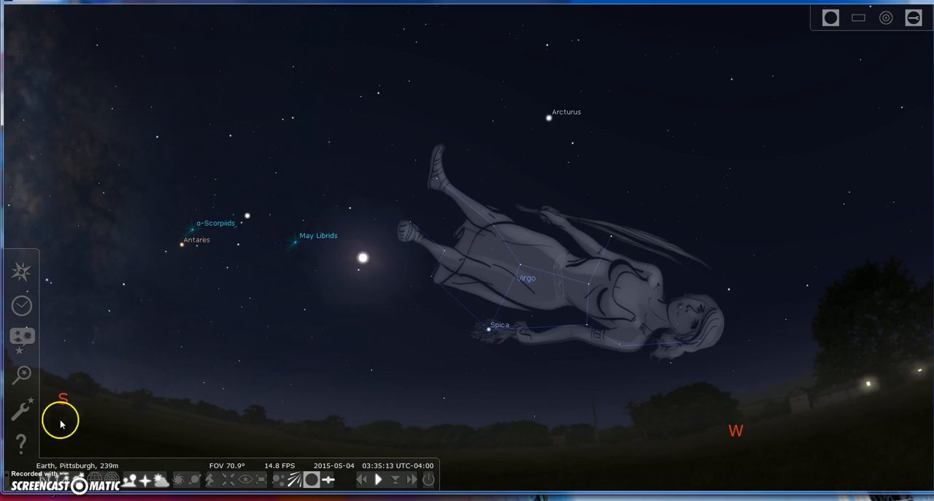